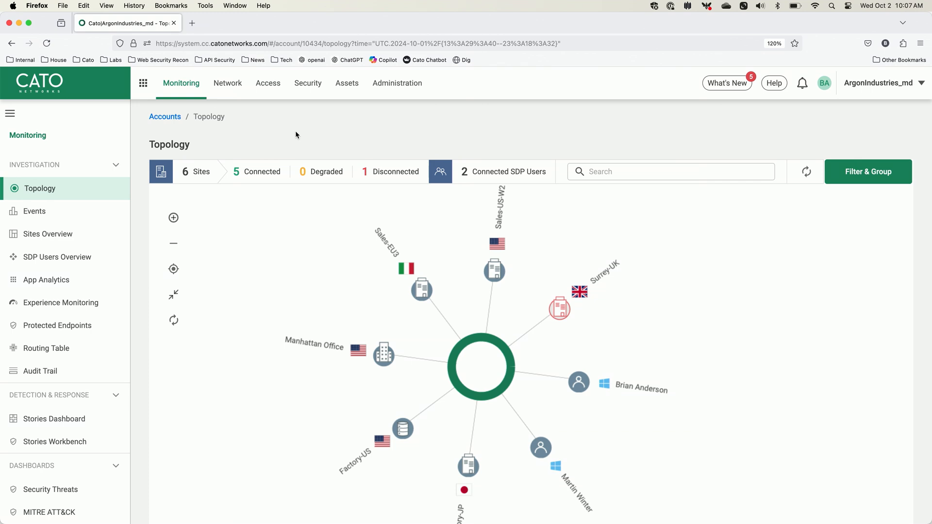
mouse_move(227, 83)
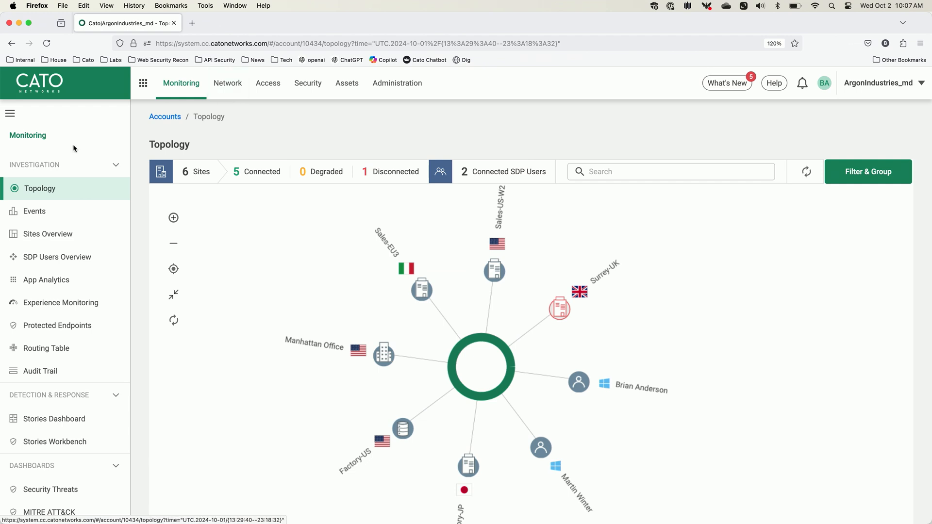
Scroll through the Network Analytics dashboard to view last-month account throughput for September.
scroll(down, 3)
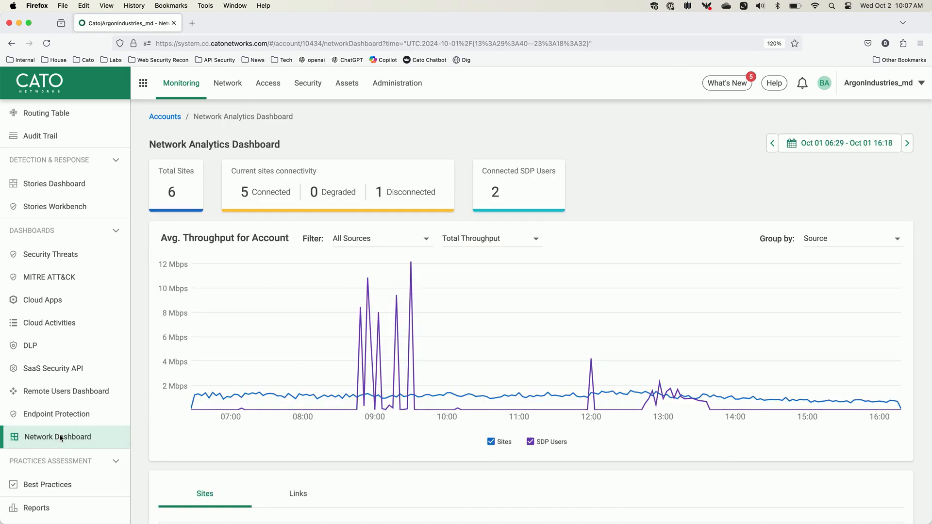
mouse_move(839, 143)
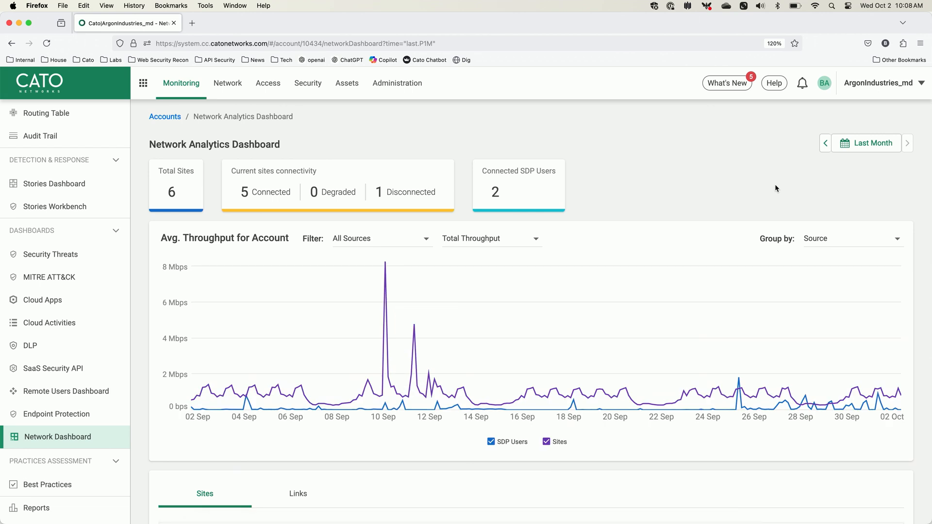
scroll(down, 3)
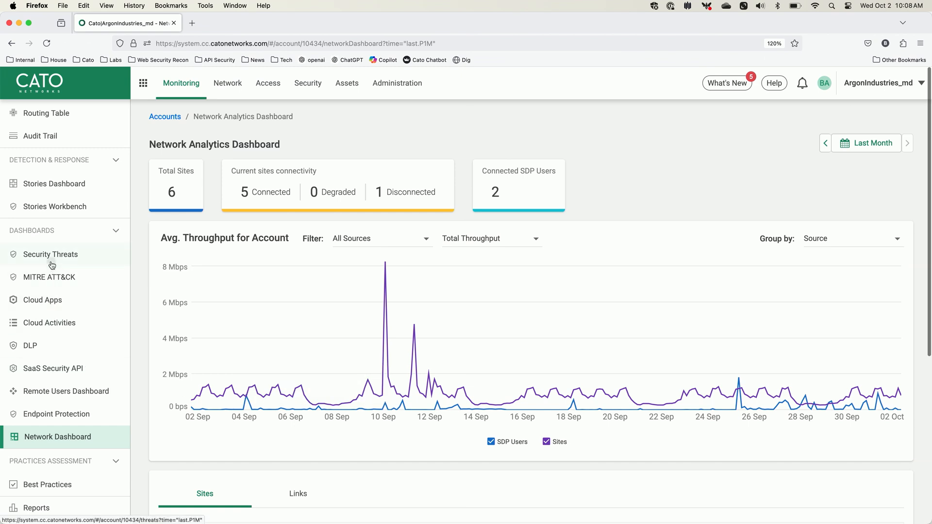
View last-month blocked threats on the Threats Dashboard, then load App Analytics under Investigation.
click(52, 254)
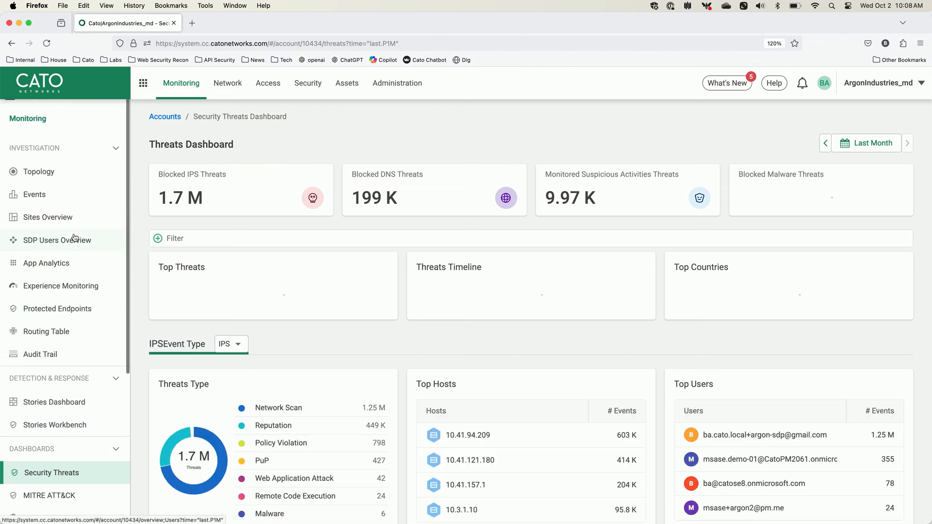
click(46, 263)
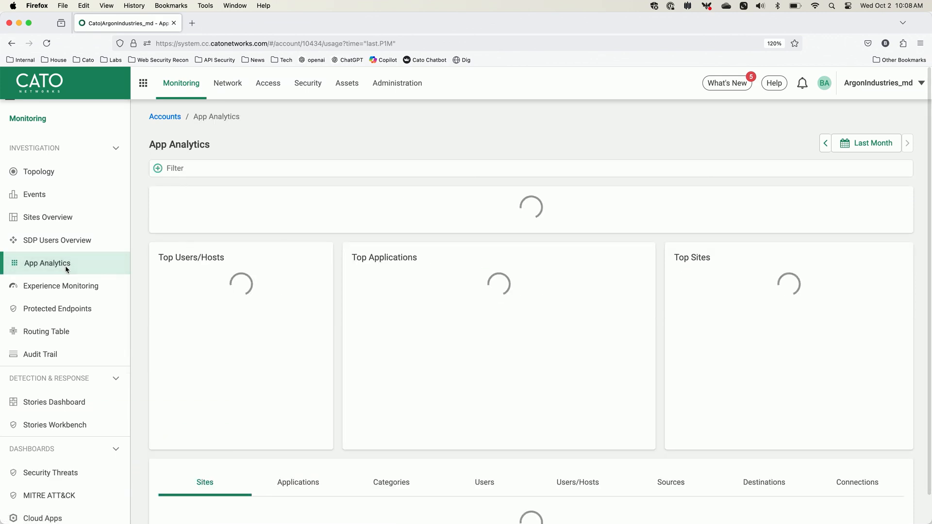